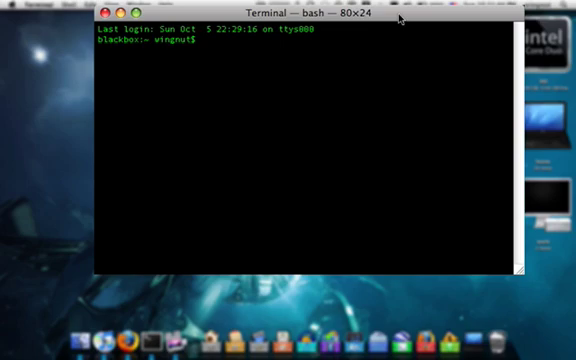
Launch nano from the shell prompt with a new empty buffer.
{"action": "type", "text": "nano"}
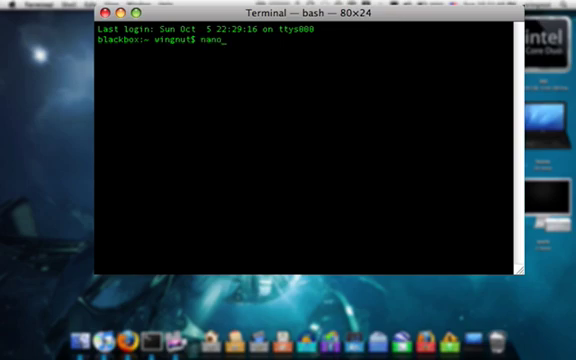
{"action": "key", "text": "Return"}
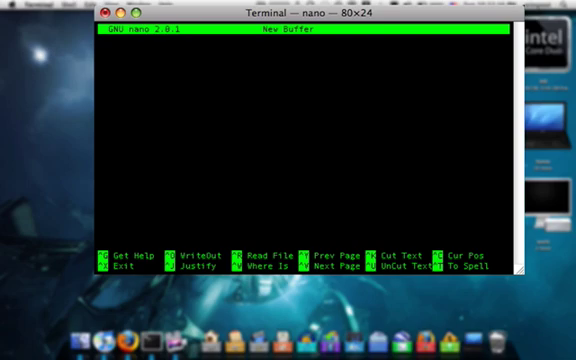
Enter the sentence "the dog ran into my yard." into the buffer.
{"action": "type", "text": "the dog"}
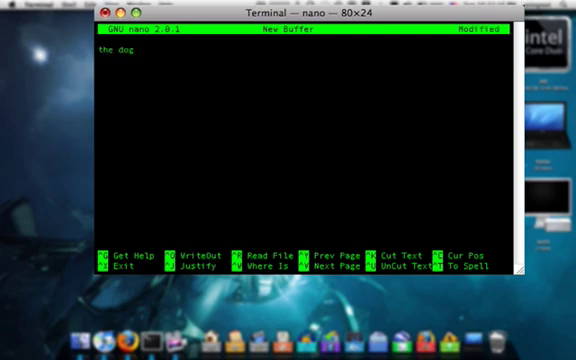
{"action": "type", "text": "ran into"}
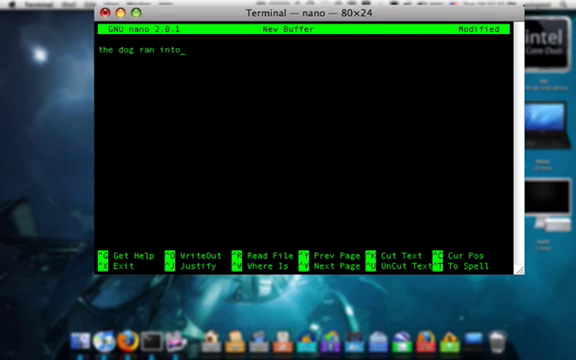
{"action": "type", "text": "my y"}
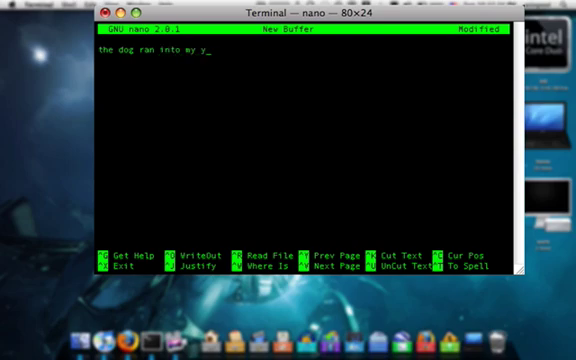
{"action": "type", "text": "ard."}
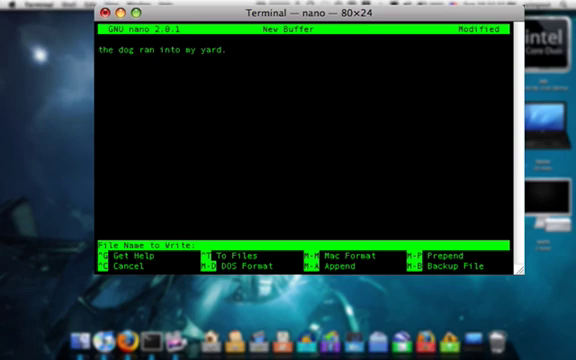
Write the buffer out to a file named dog.txt.
{"action": "type", "text": "dog.txt"}
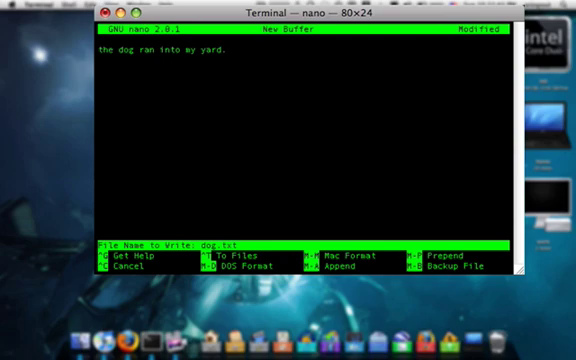
{"action": "key", "text": "Return"}
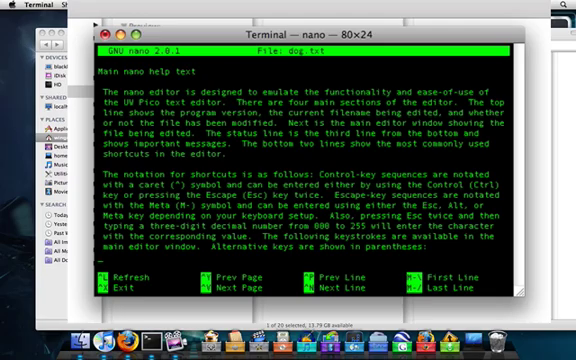
Scroll the help screen down to the enable/disable toggle shortcuts.
{"action": "scroll", "scroll_direction": "down", "scroll_amount": 3}
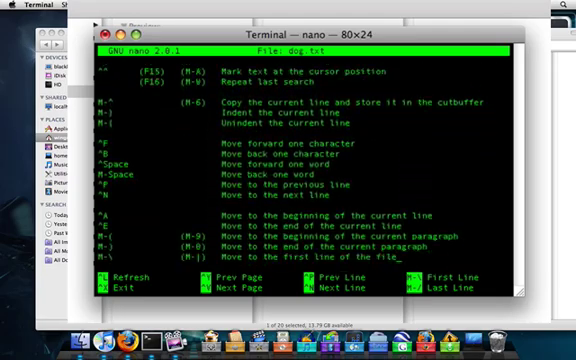
{"action": "scroll", "scroll_direction": "down", "scroll_amount": 3}
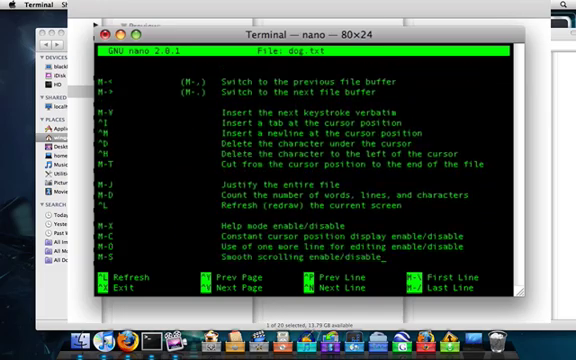
{"action": "scroll", "scroll_direction": "down", "scroll_amount": 3}
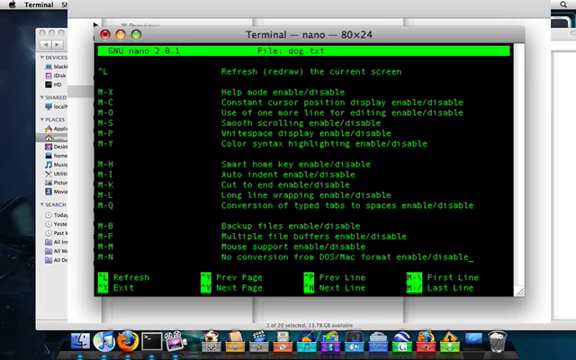